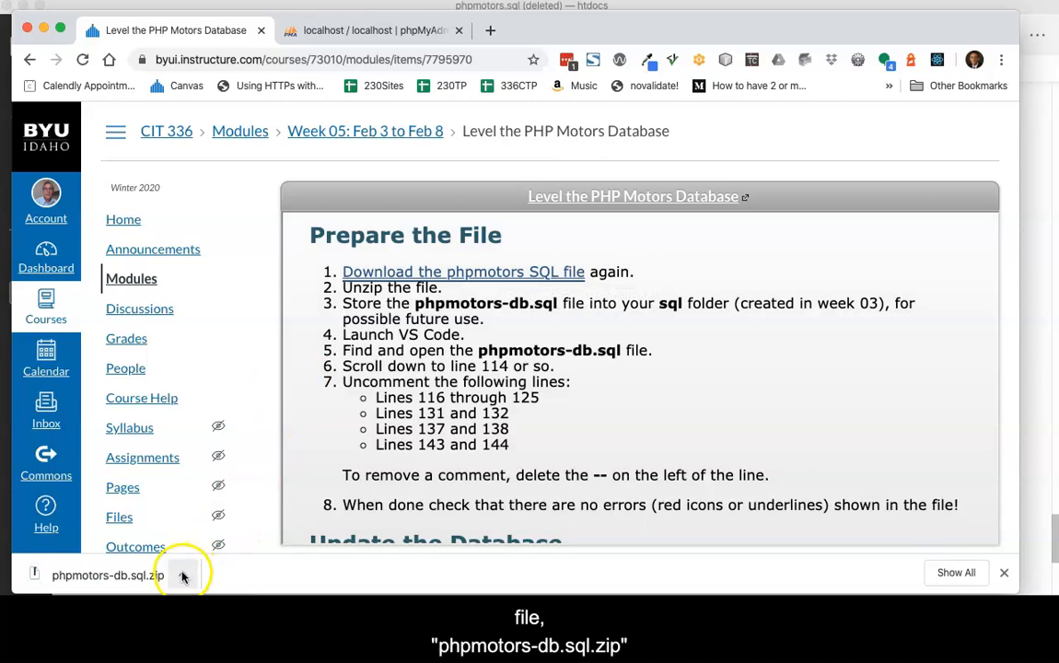
- Show the downloaded phpmotors-db.sql.zip in its Downloads folder via Finder
click(182, 574)
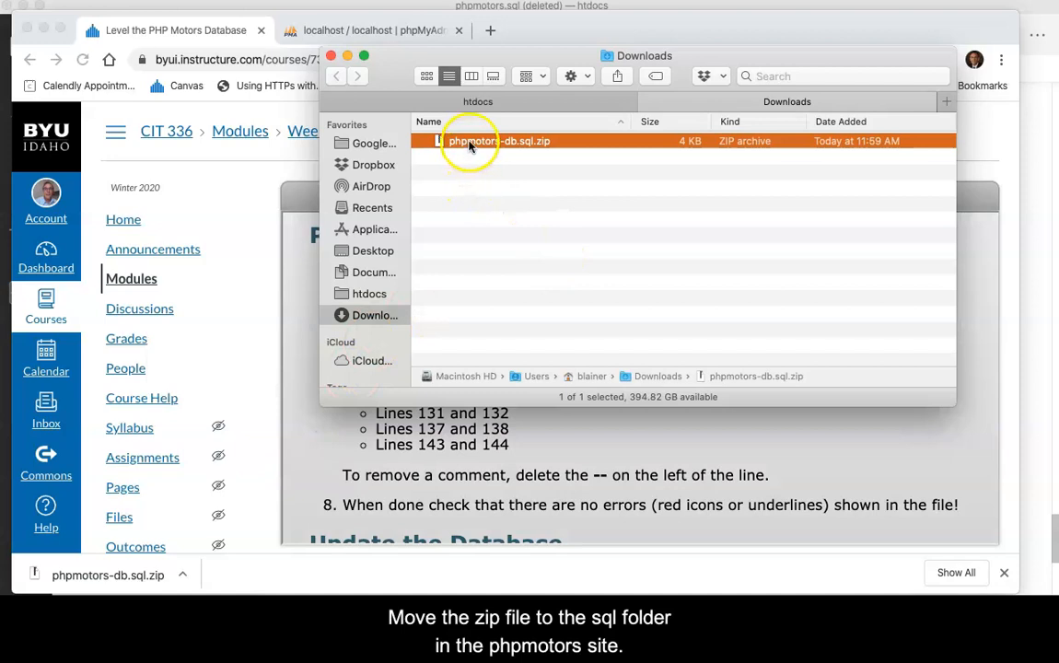
- Copy phpmotors-db.sql.zip and paste it into the phpmotors site's sql folder
right_click(498, 140)
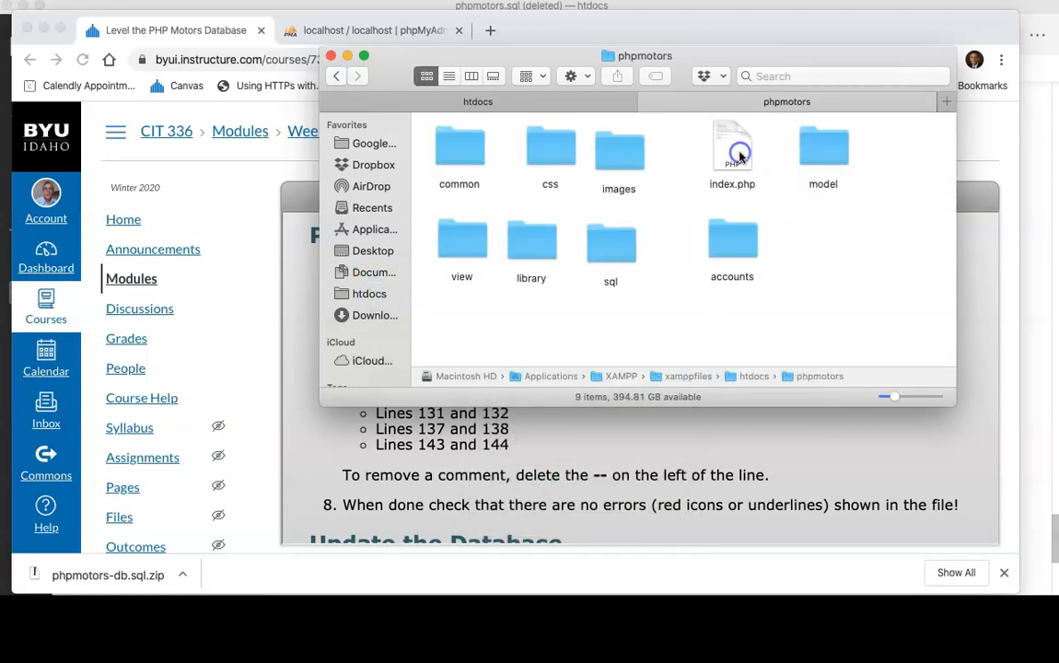
double_click(611, 239)
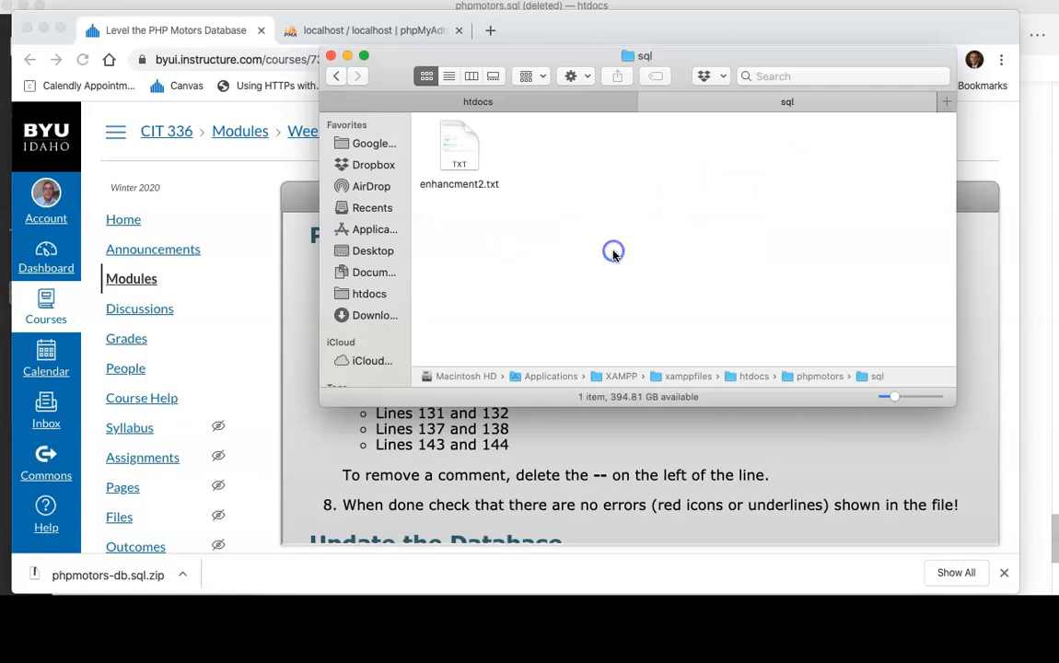
right_click(613, 250)
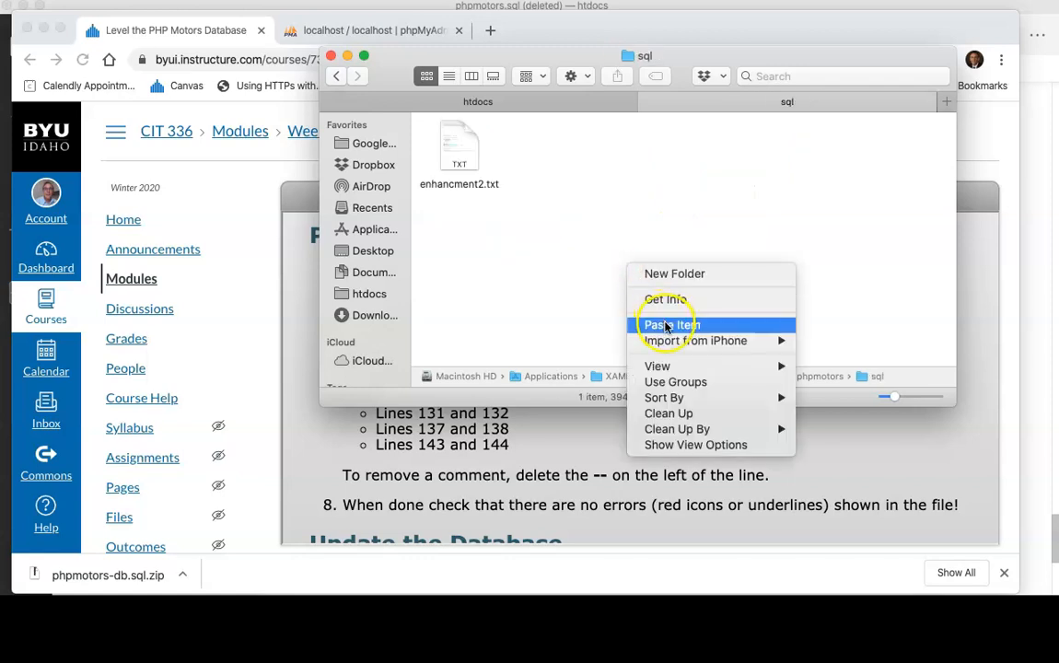
click(670, 324)
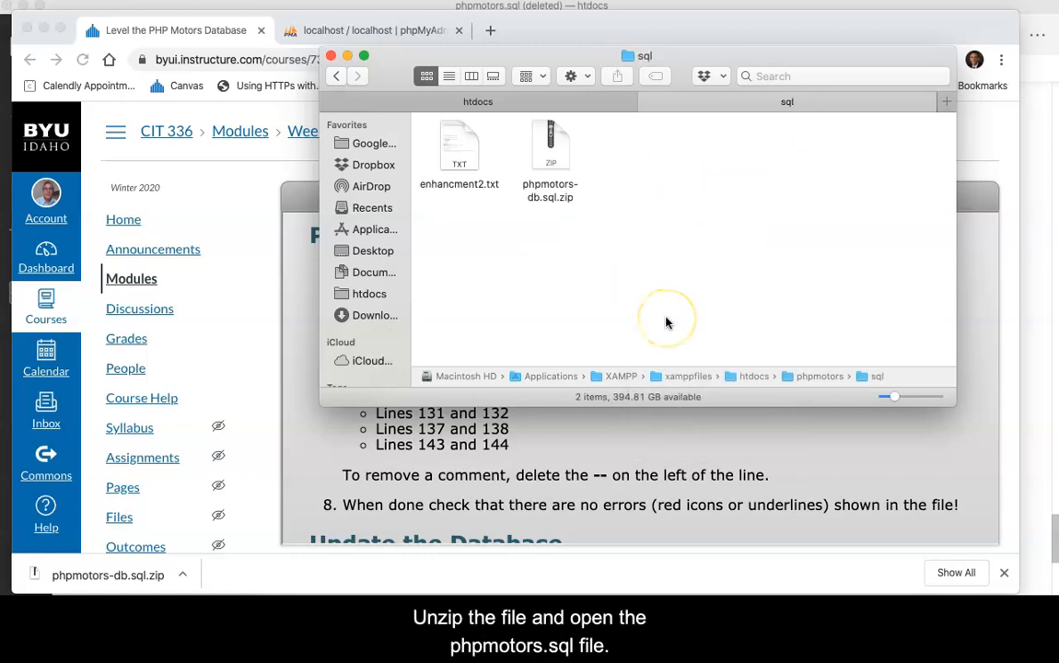
- Unzip phpmotors-db.sql.zip in the sql folder to produce phpmotors.sql
click(549, 147)
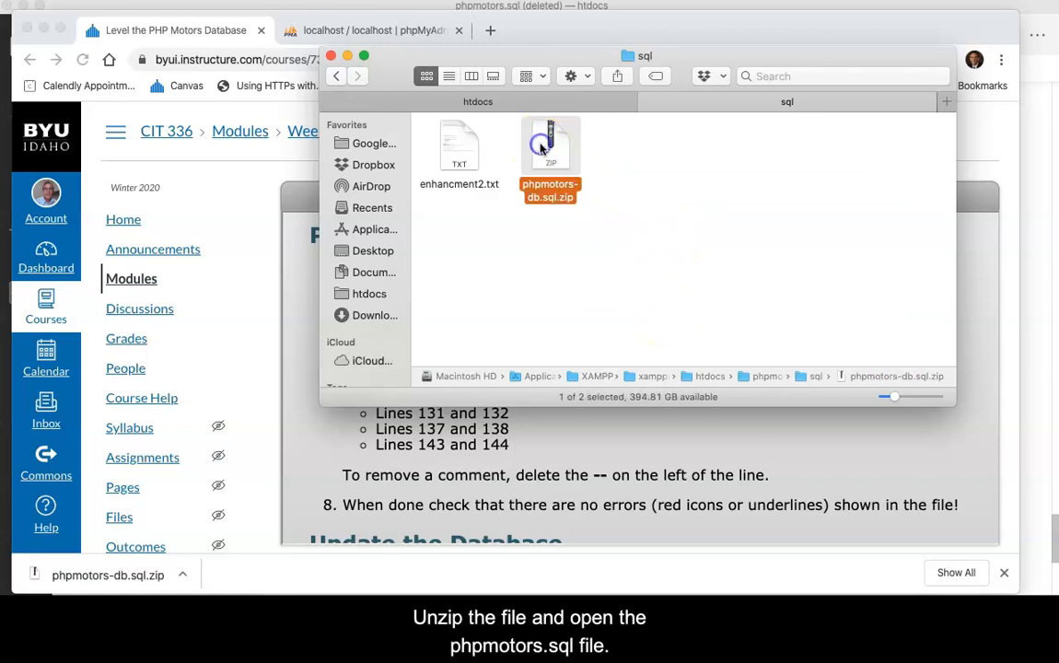
double_click(548, 147)
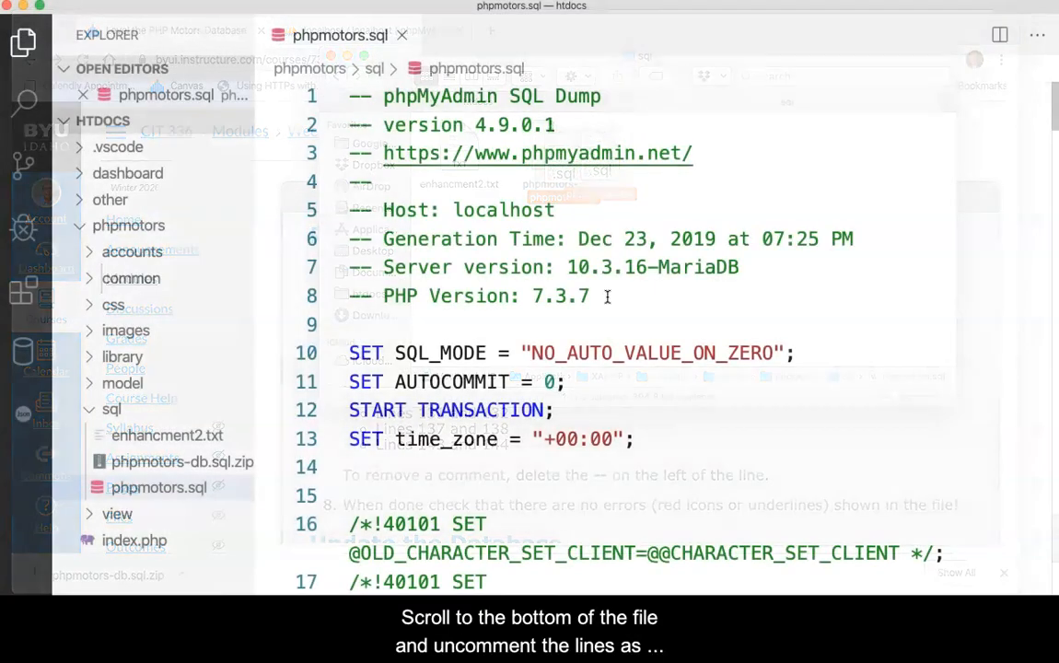
- Uncomment the clients table's key and auto-increment lines at the end of phpmotors.sql, then return to Chrome
scroll(down, 3)
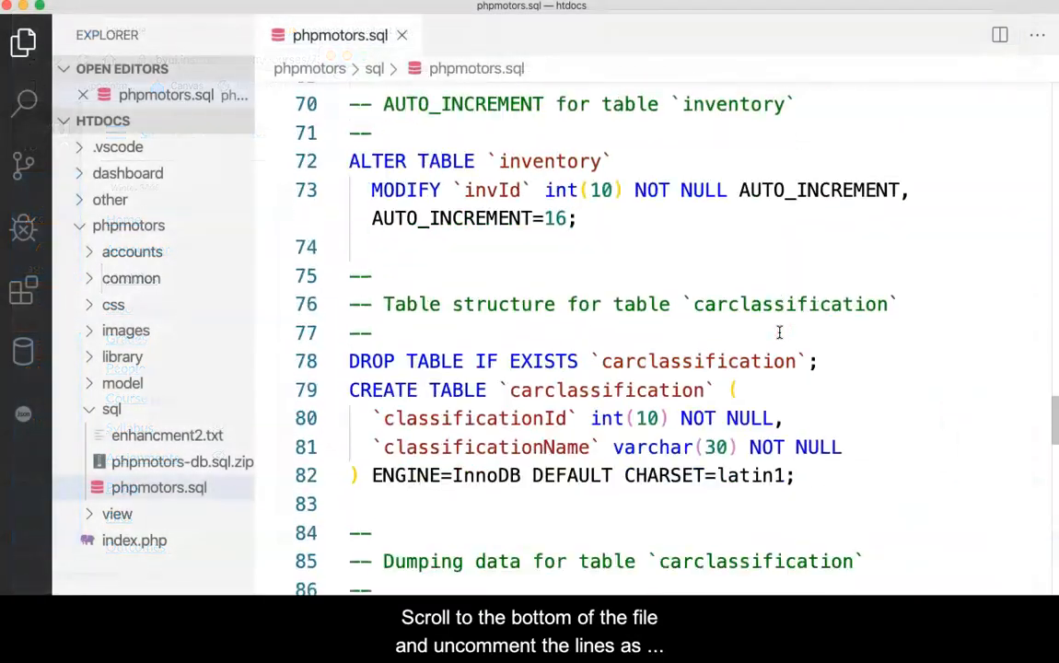
scroll(down, 3)
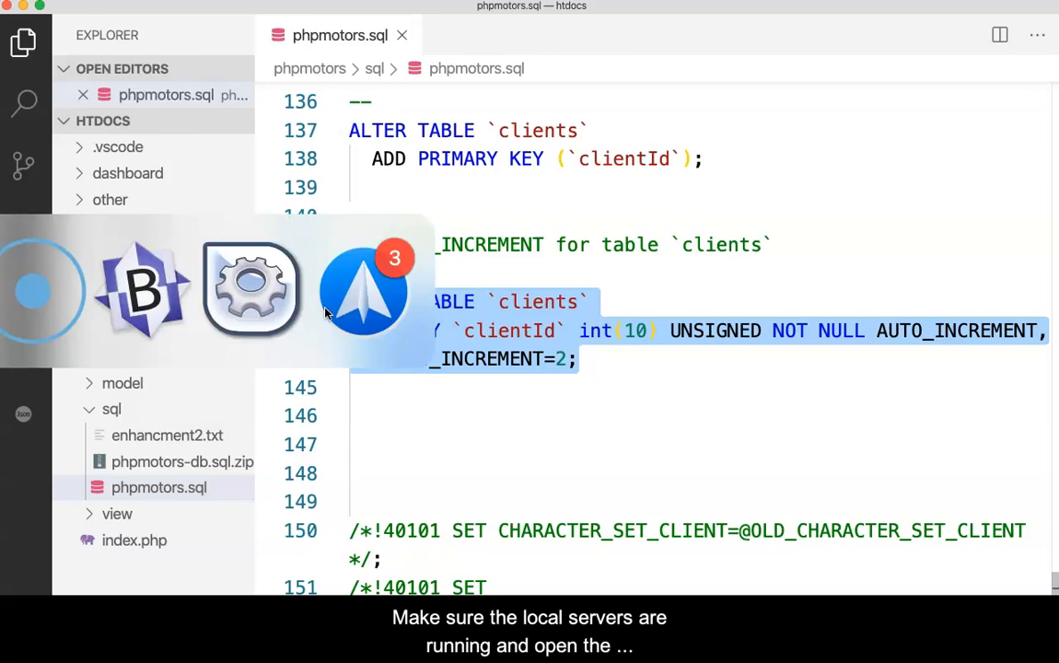
click(251, 291)
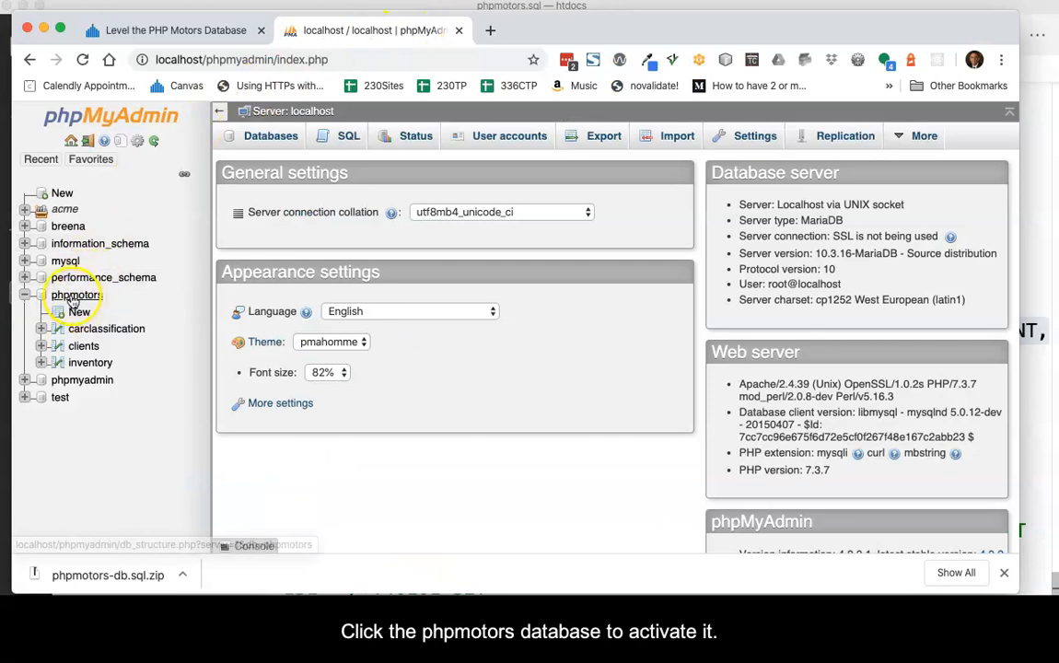
- Select the phpmotors database and go to its Import page
click(77, 294)
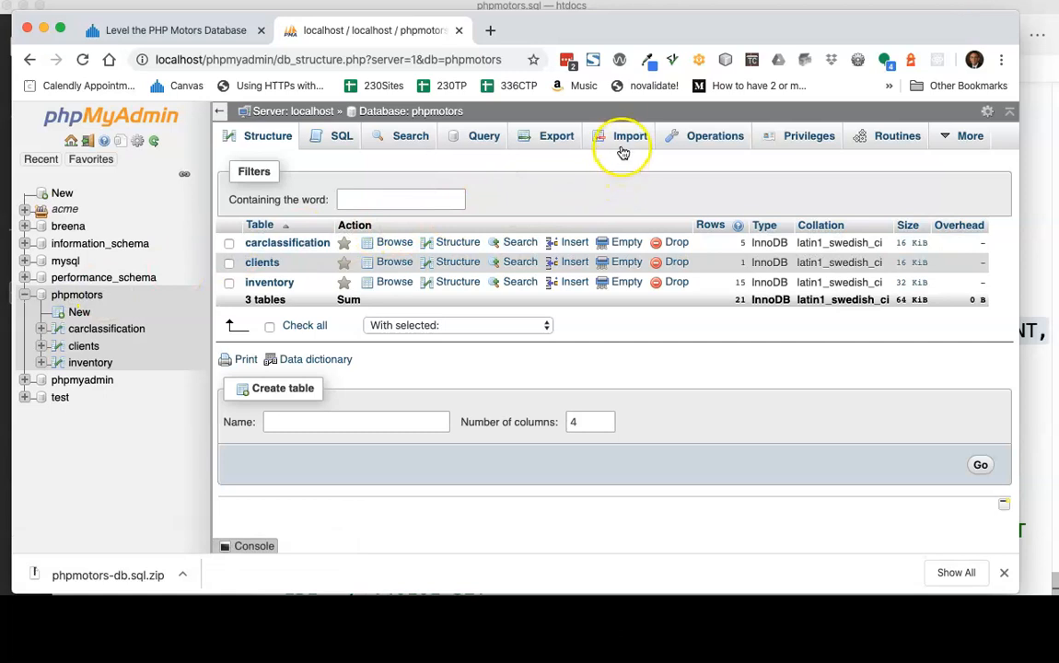
click(630, 136)
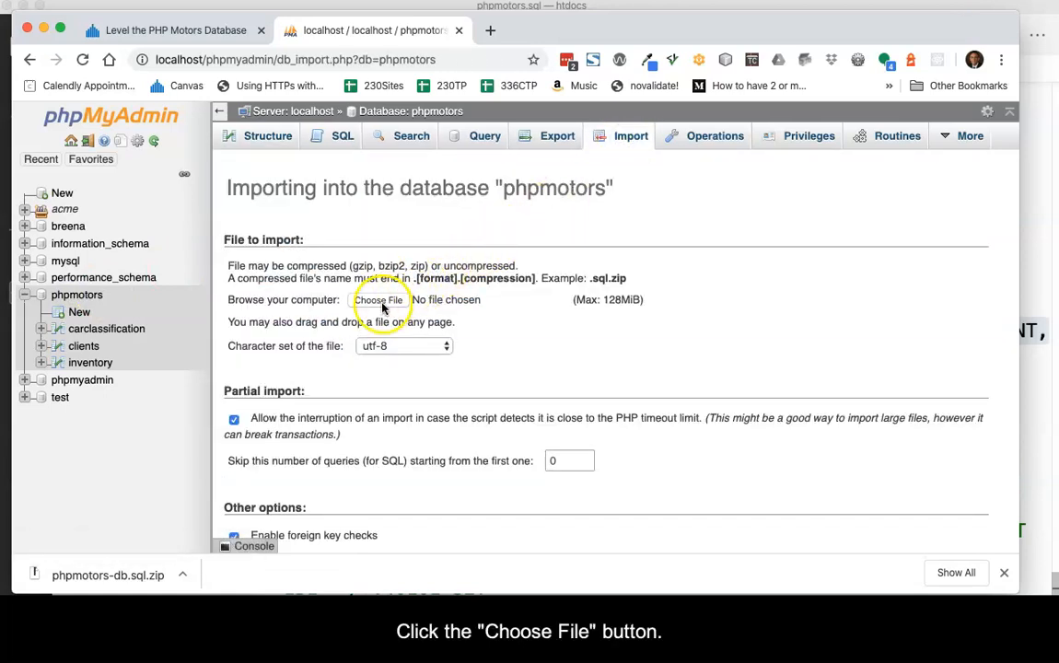
- Choose htdocs/phpmotors/sql/phpmotors.sql as the import file and run the import
click(379, 298)
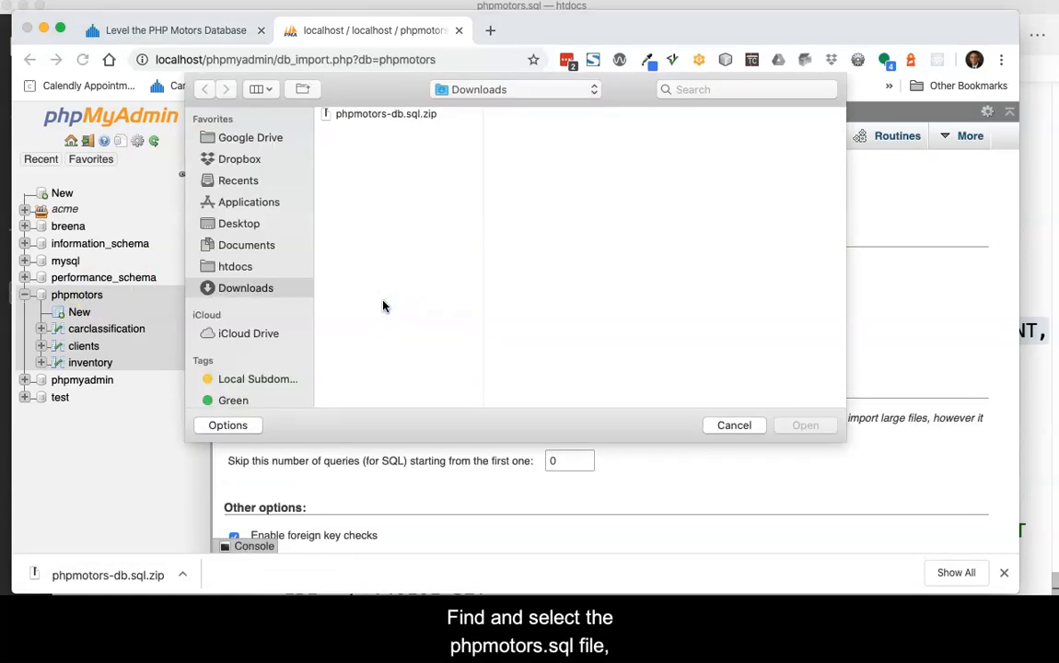
click(236, 265)
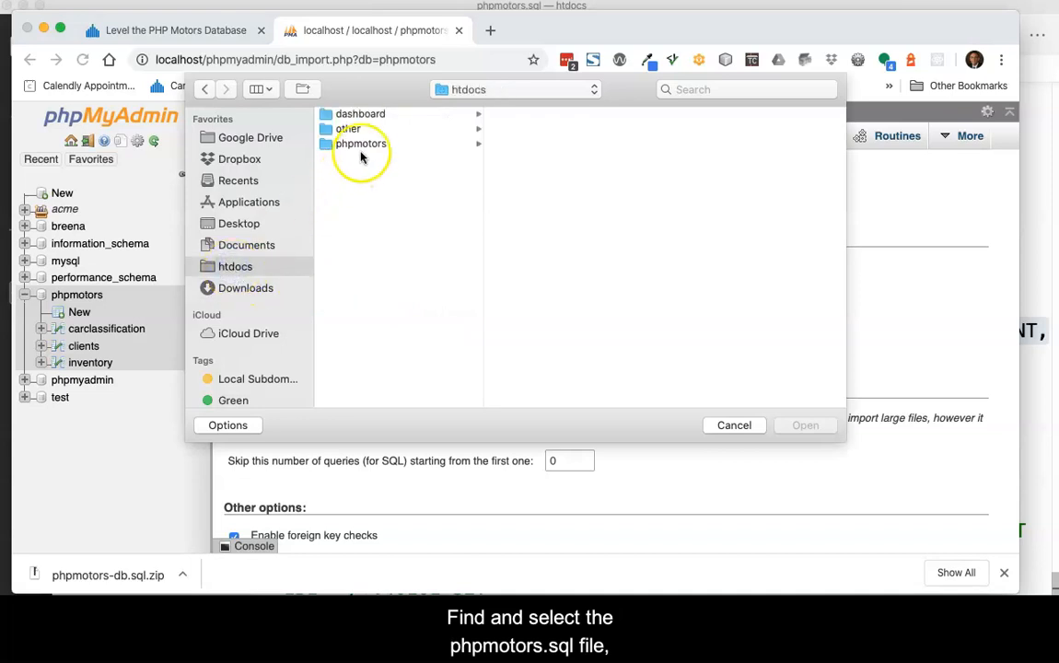
click(360, 144)
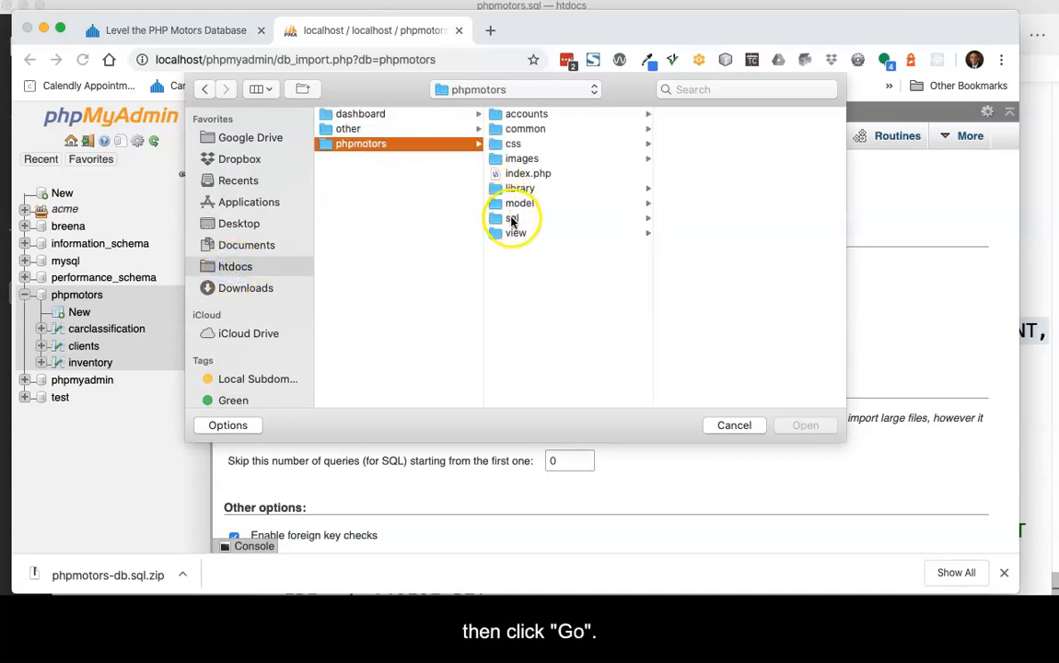
click(512, 218)
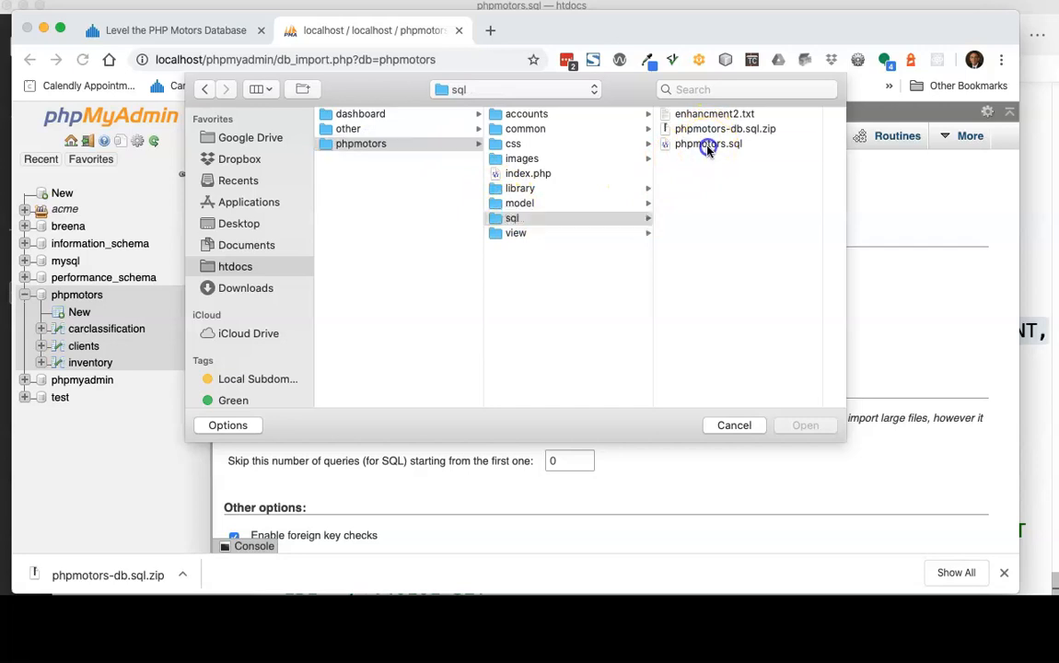
click(707, 144)
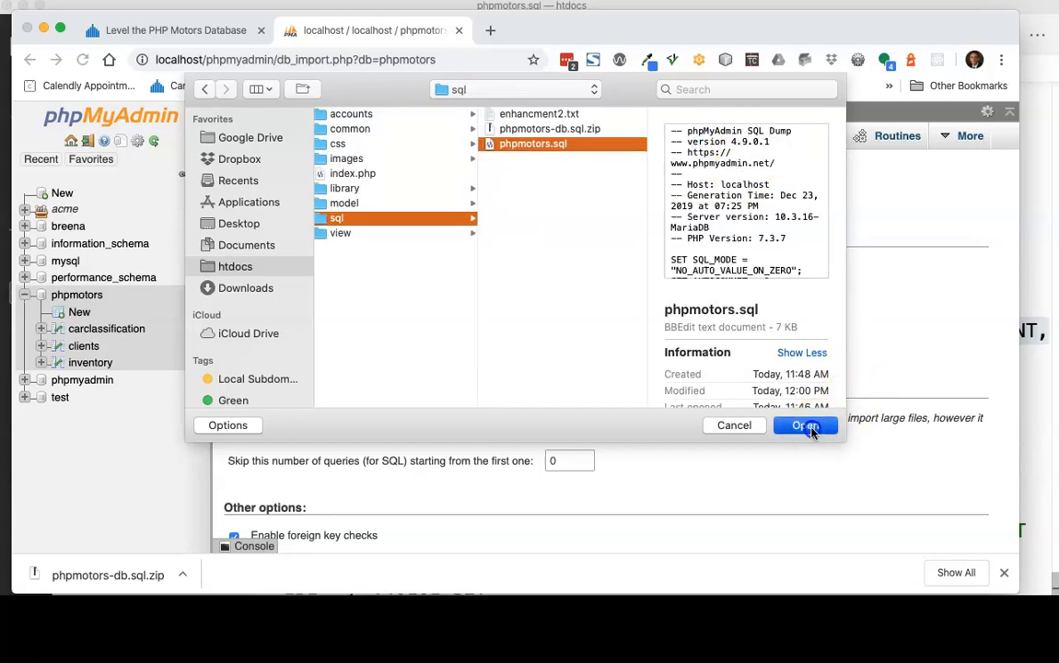
click(803, 424)
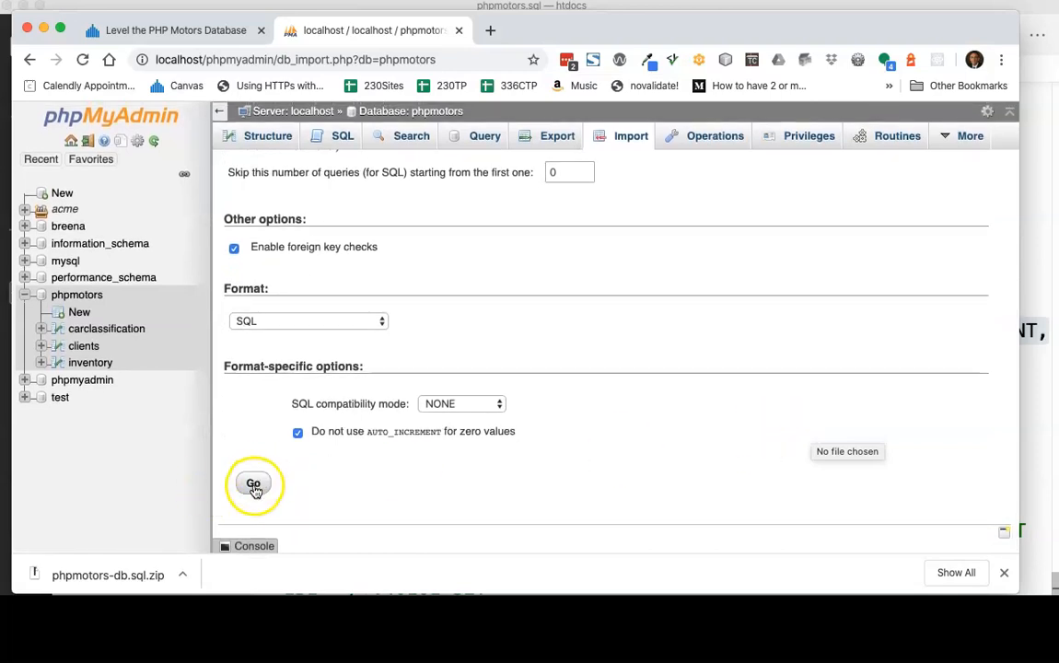
click(254, 483)
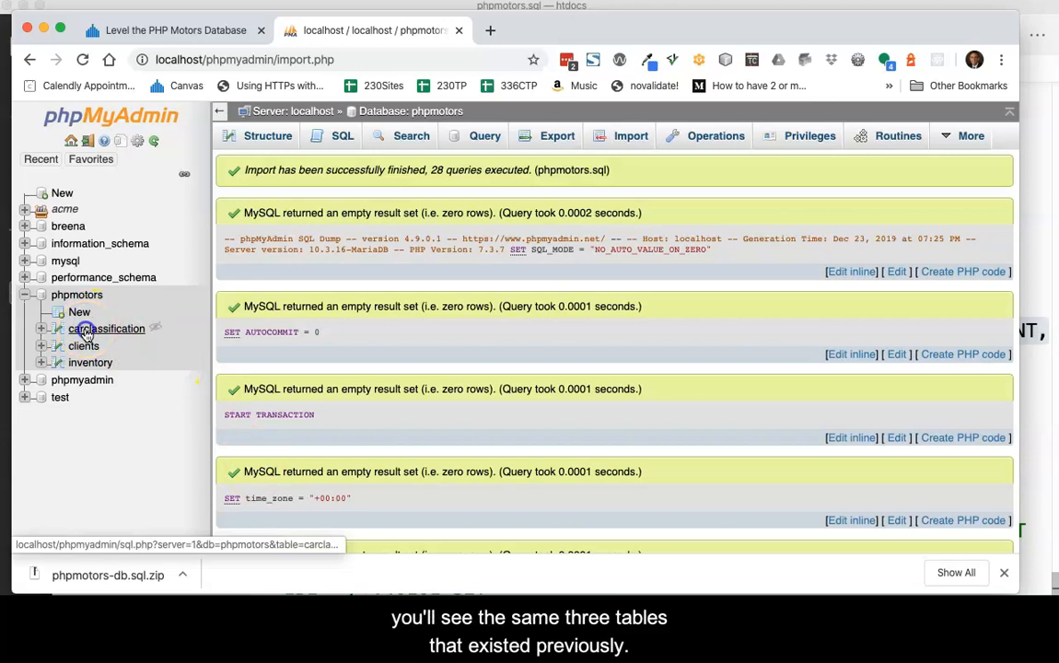
- Browse the carclassification table (5 rows) and the inventory table (15 rows)
click(107, 328)
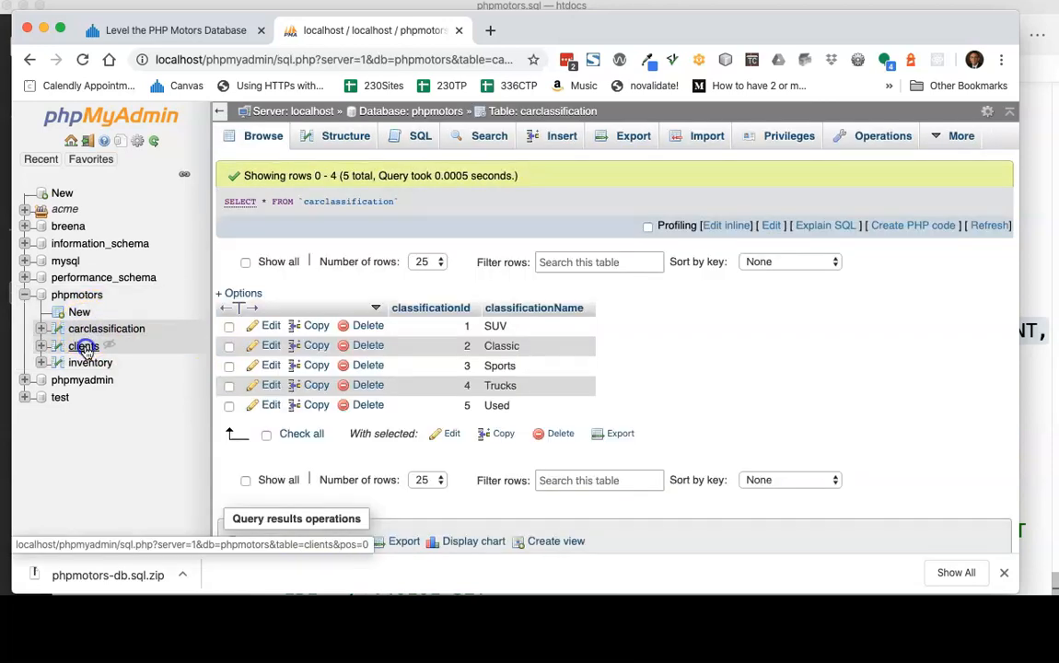
click(90, 361)
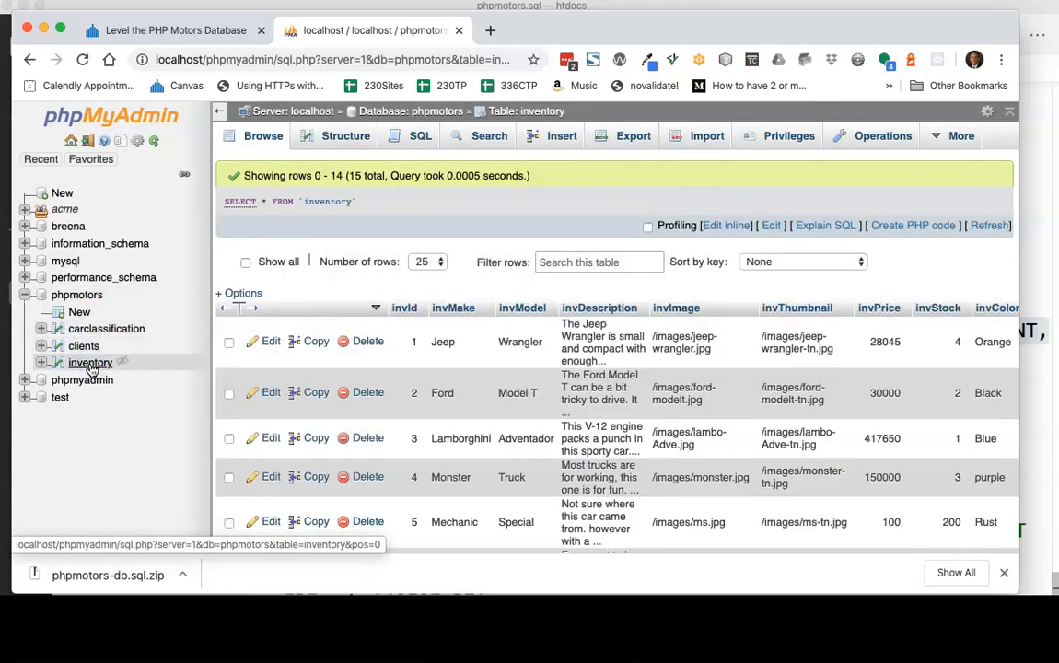